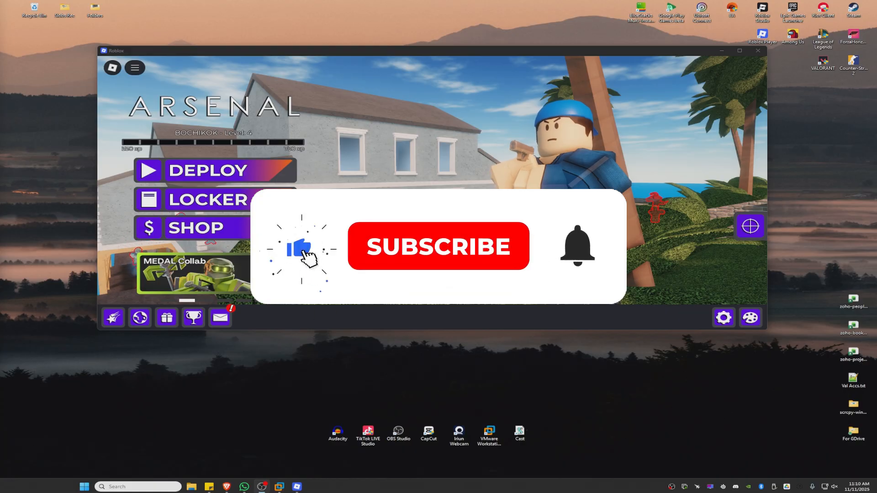
Turn Shift Lock Switch on in the Roblox in-game menu's Settings page.
{"action": "left_click", "coordinate": [438, 246]}
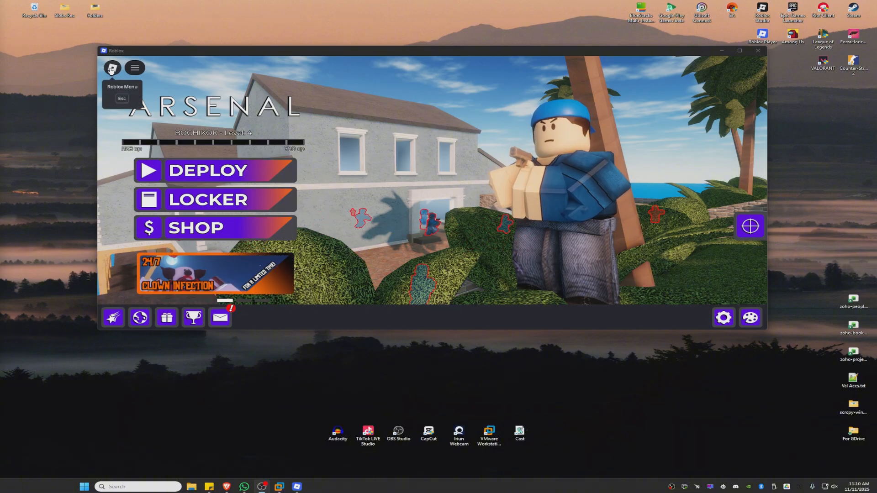
{"action": "left_click", "coordinate": [112, 68]}
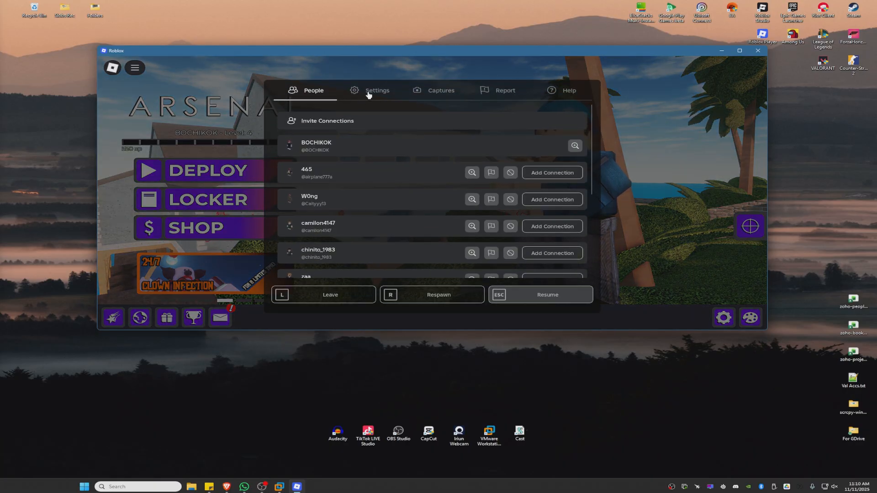
{"action": "left_click", "coordinate": [376, 90]}
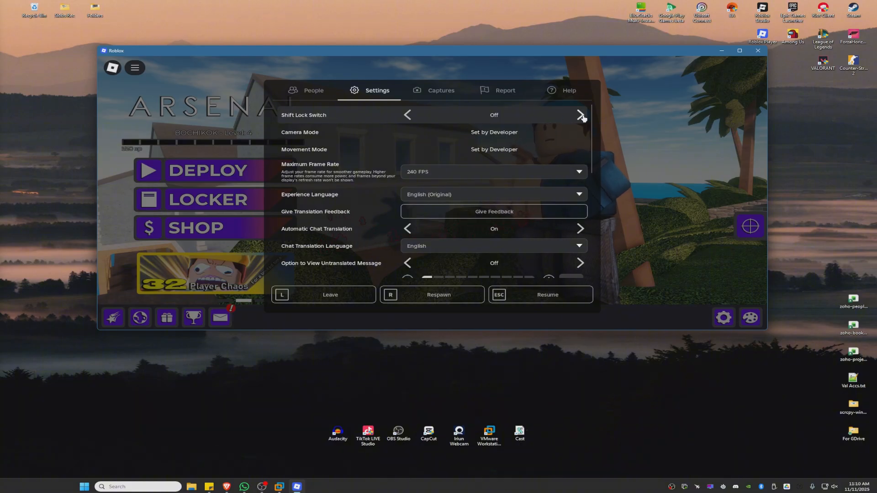
{"action": "left_click", "coordinate": [580, 114]}
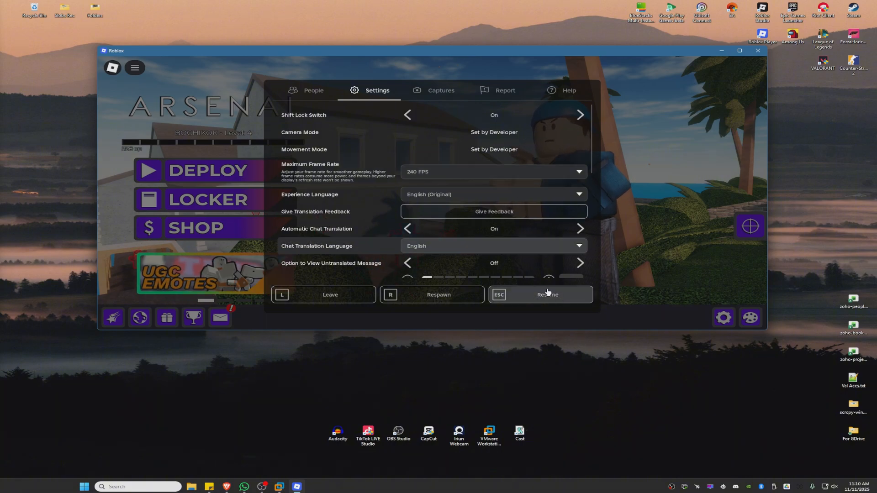
Resume from the menu and deploy into the Arsenal Randomizer match.
{"action": "left_click", "coordinate": [540, 294]}
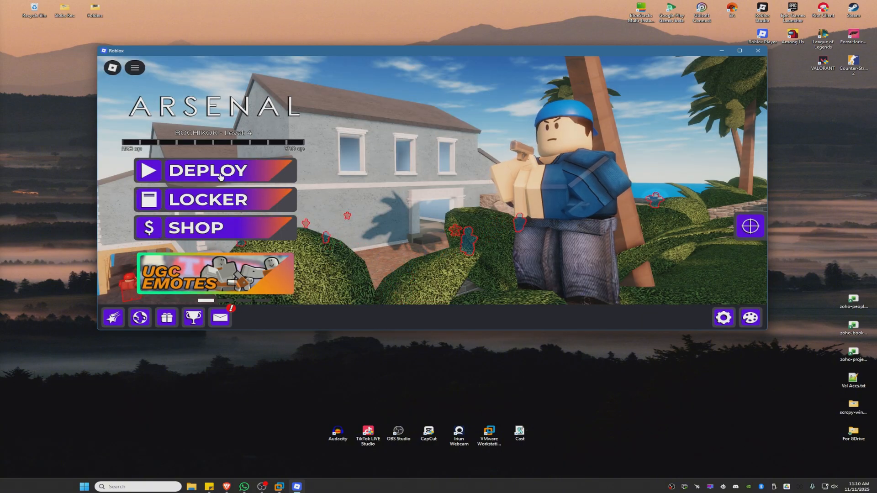
{"action": "left_click", "coordinate": [214, 171]}
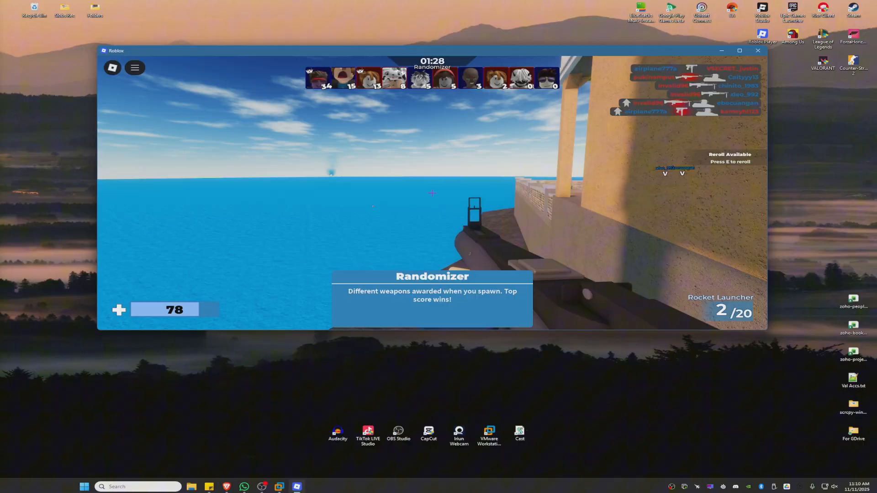
{"action": "key", "text": "Escape"}
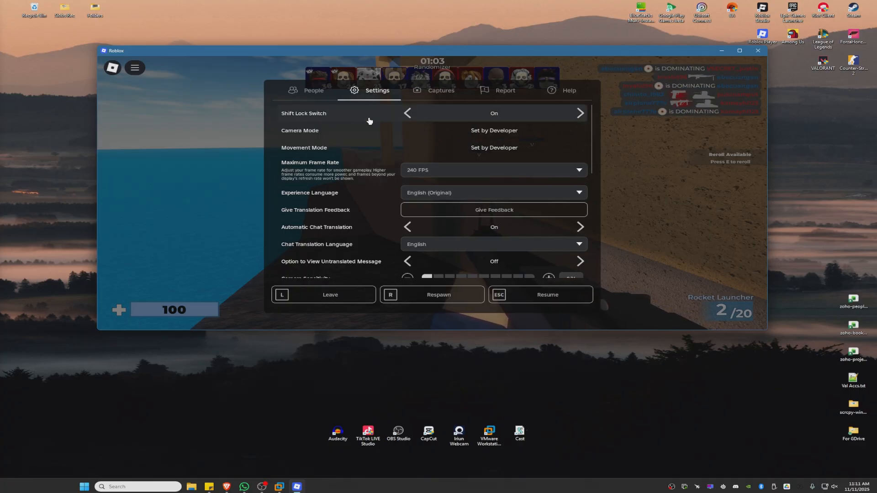
{"action": "mouse_move", "coordinate": [332, 122]}
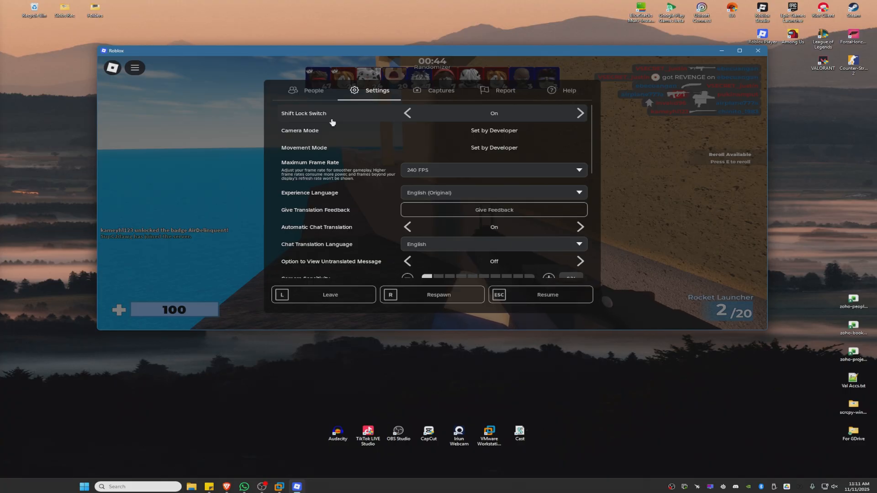
{"action": "mouse_move", "coordinate": [493, 151]}
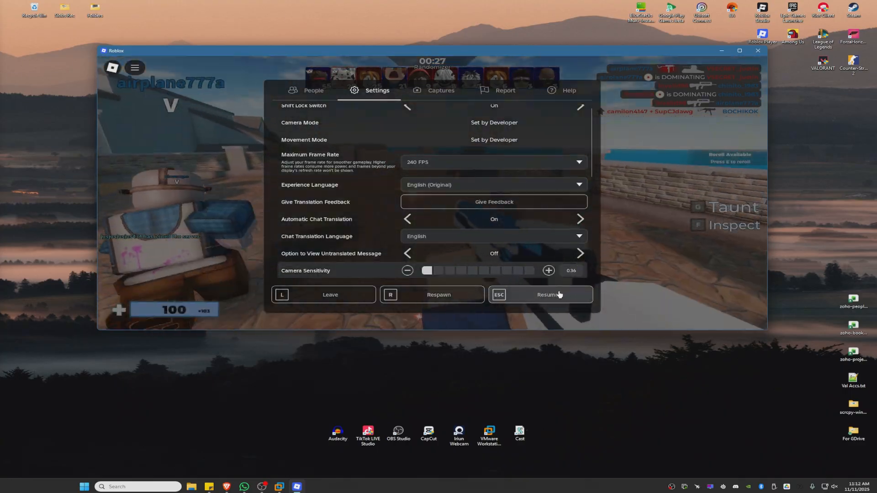
{"action": "left_click", "coordinate": [547, 295]}
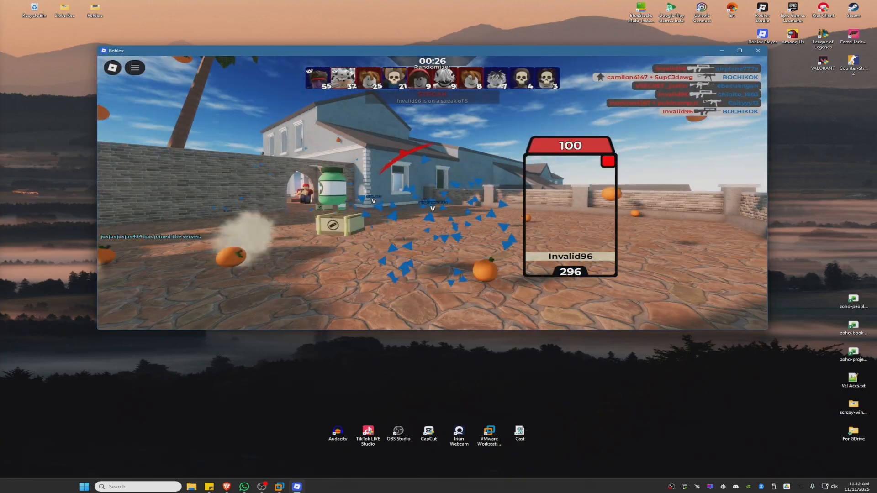